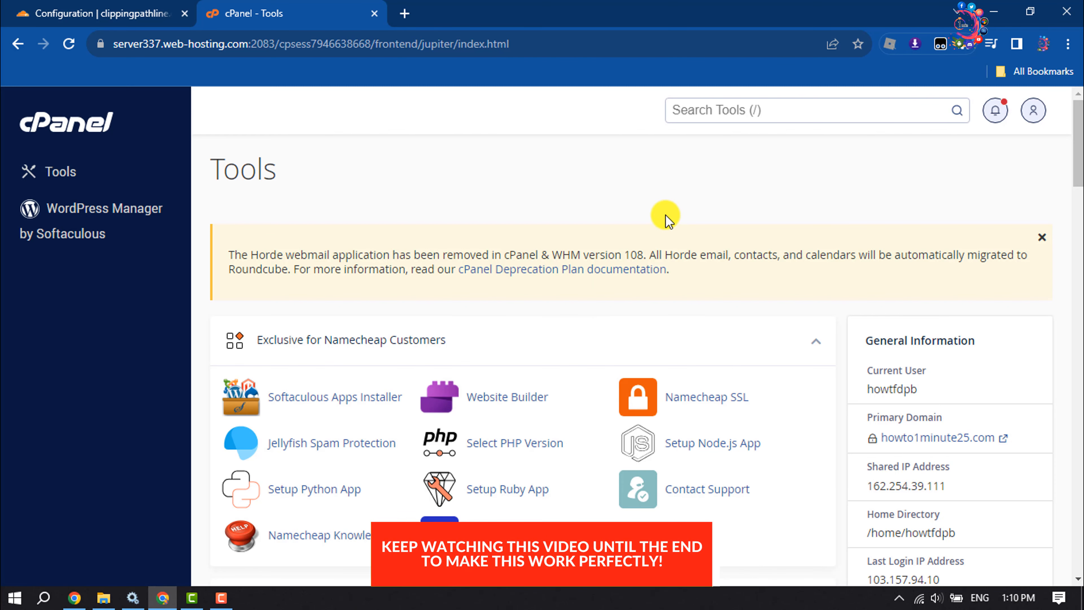
Go into File Manager and enter the public_html folder of the hosting account
{"action": "scroll", "scroll_direction": "down", "scroll_amount": 3}
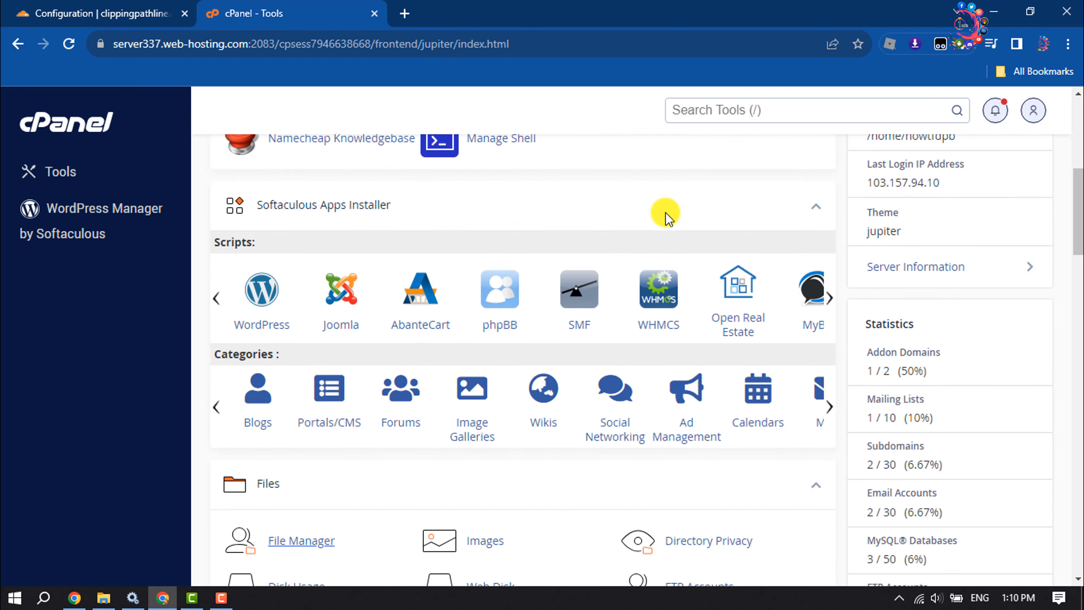
{"action": "left_click", "coordinate": [301, 541]}
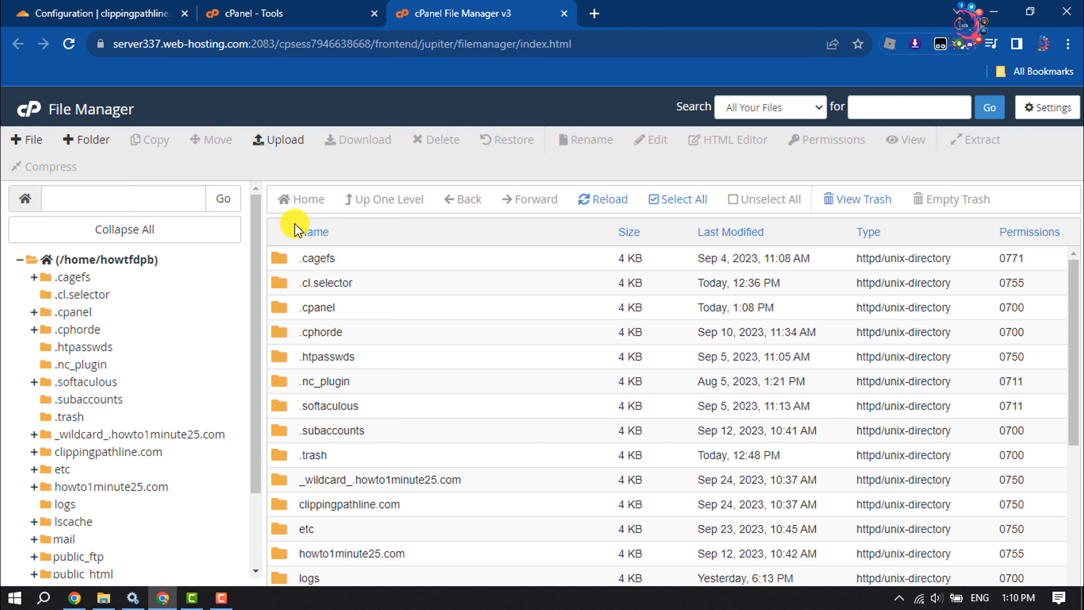
{"action": "mouse_move", "coordinate": [411, 289]}
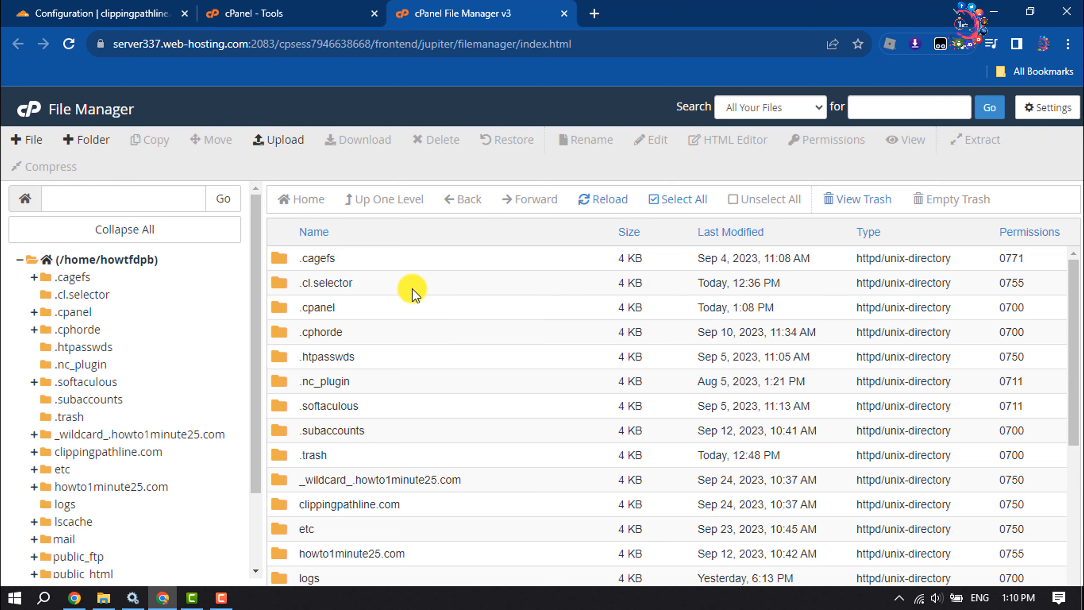
{"action": "scroll", "scroll_direction": "down", "scroll_amount": 3}
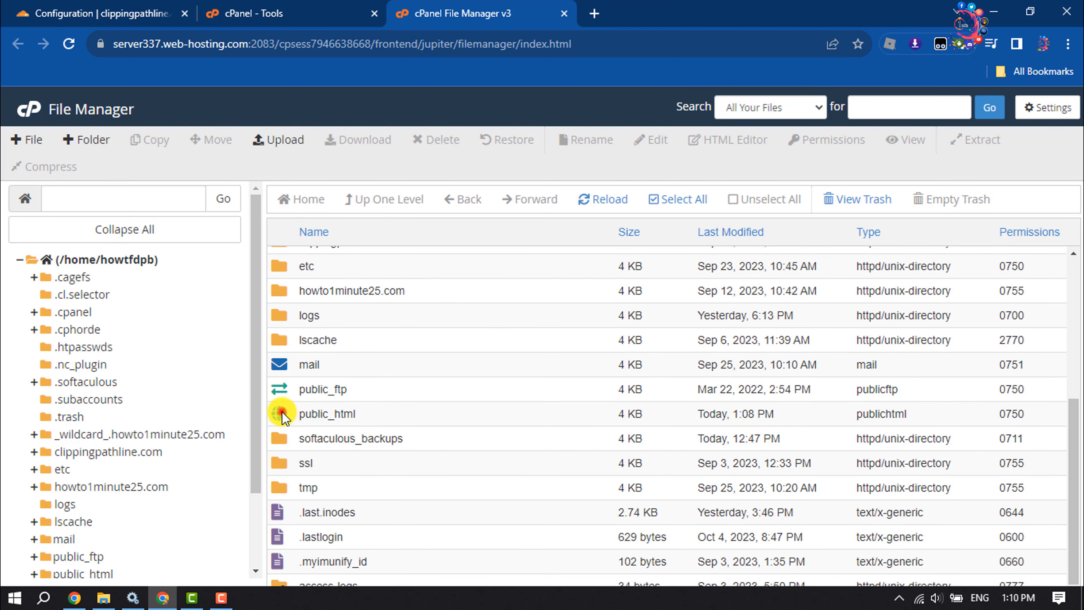
{"action": "double_click", "coordinate": [325, 413]}
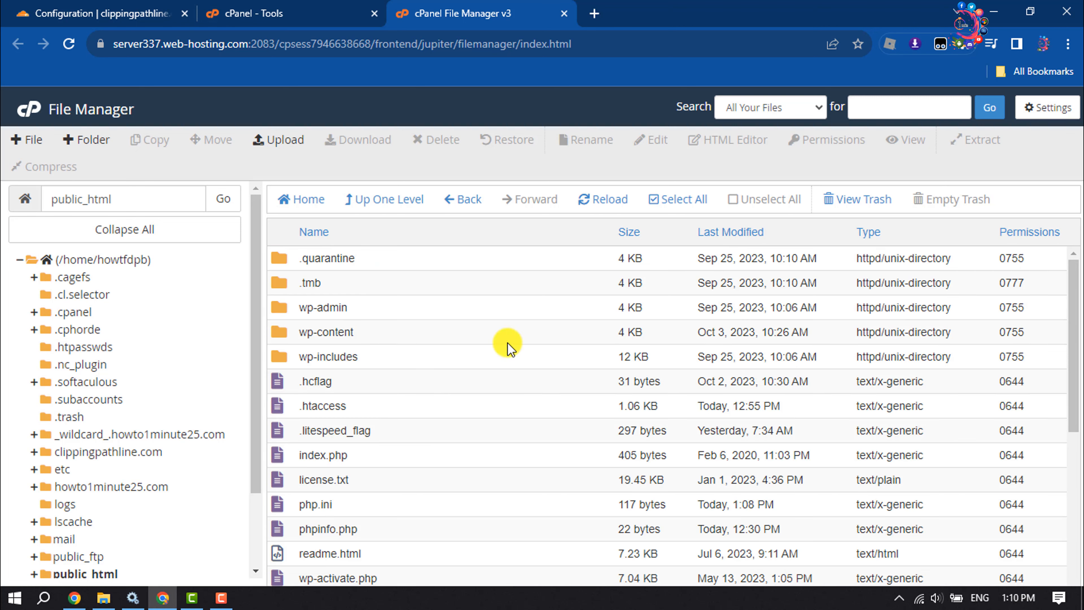
{"action": "left_click", "coordinate": [1046, 107]}
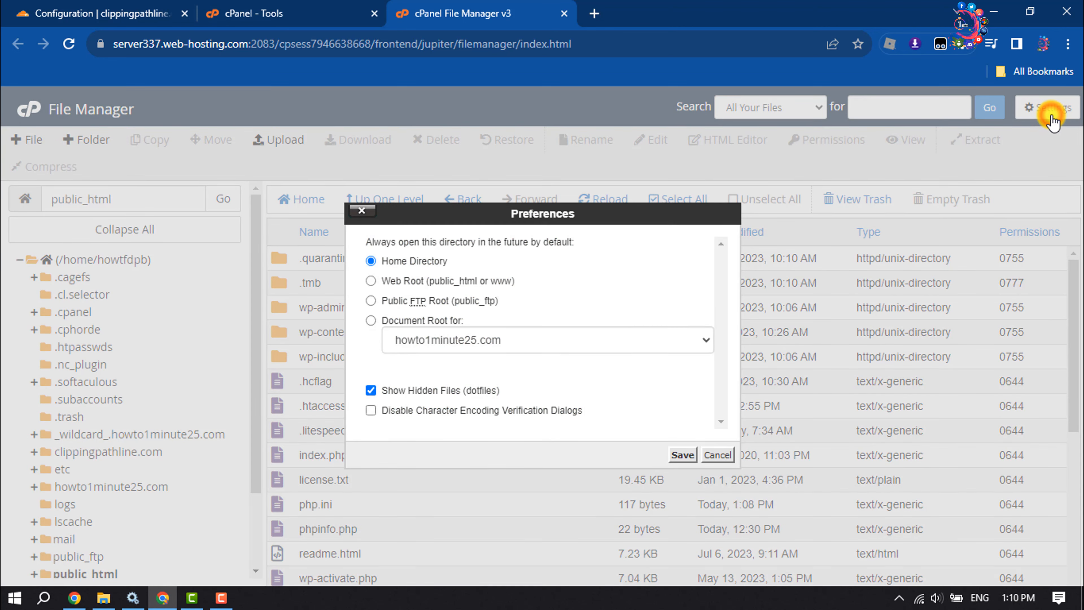
{"action": "left_click", "coordinate": [371, 390]}
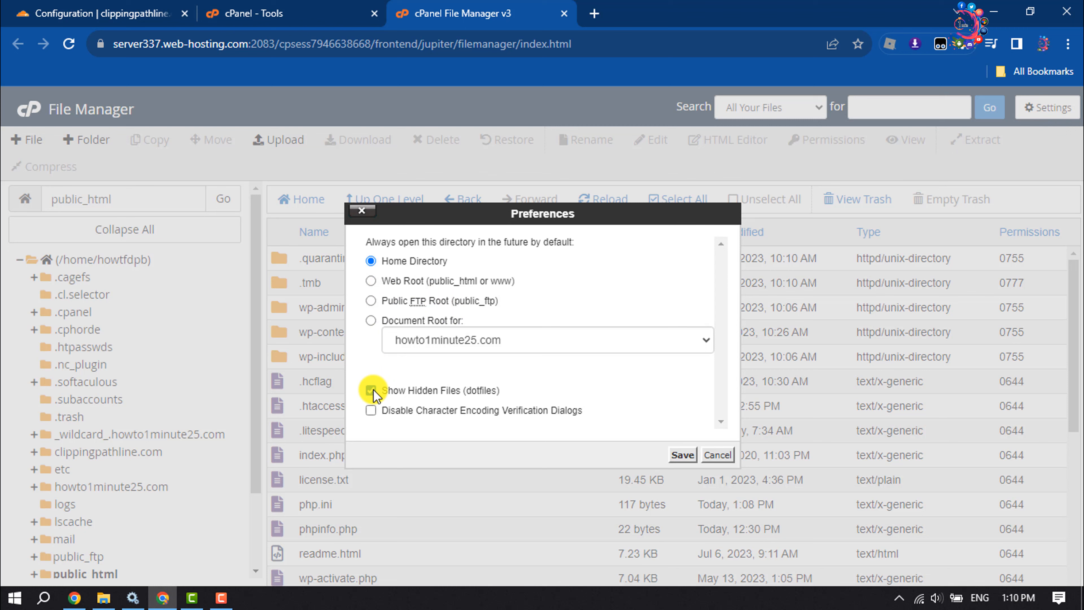
{"action": "left_click", "coordinate": [372, 390]}
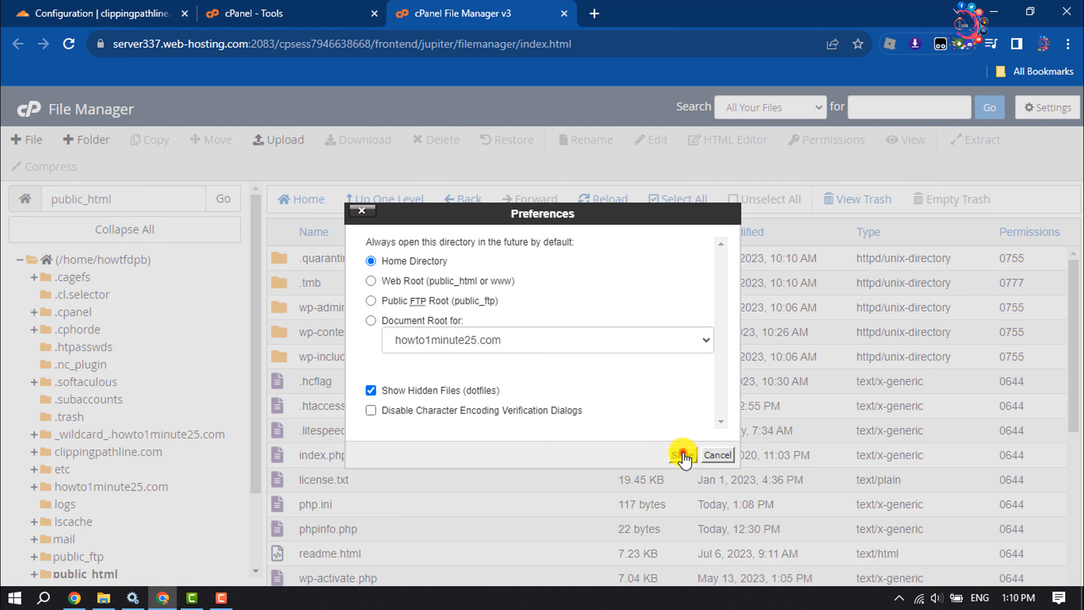
{"action": "left_click", "coordinate": [683, 454]}
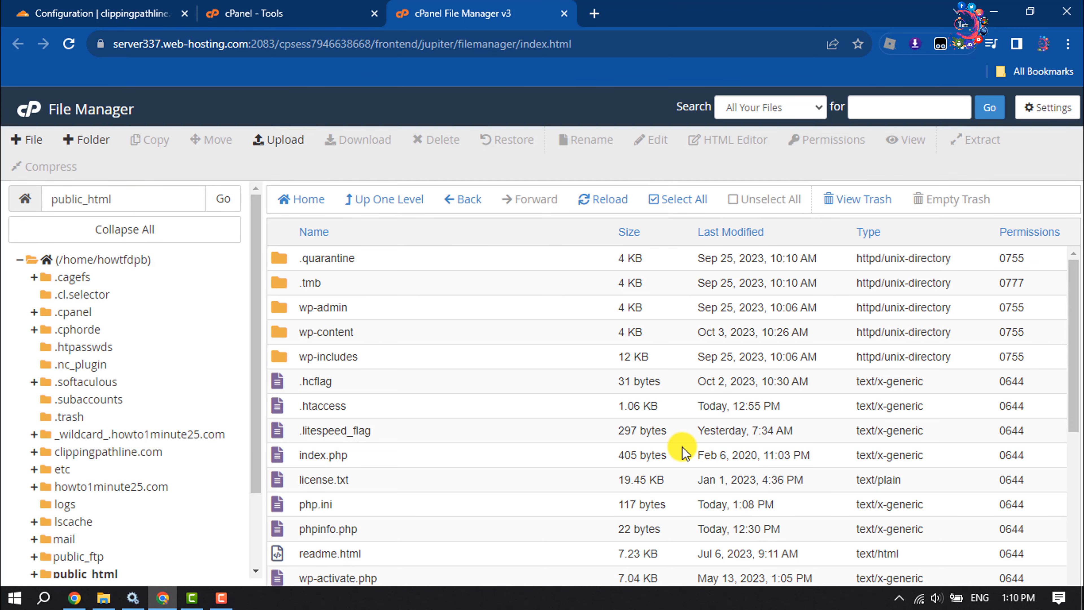
Edit php.ini from public_html via its context menu, confirming the encoding dialog
{"action": "left_click", "coordinate": [321, 504]}
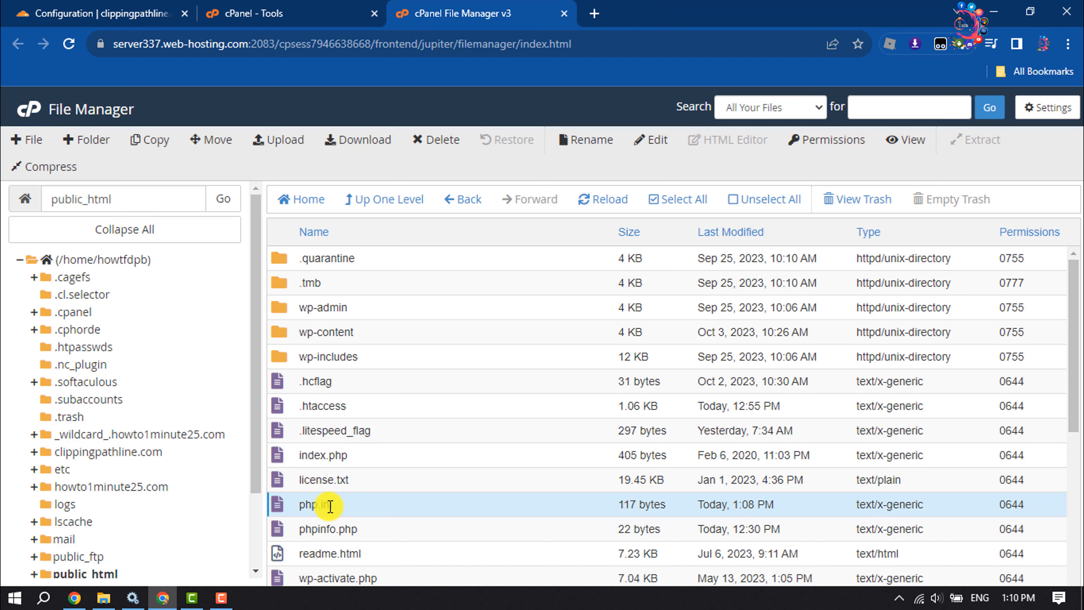
{"action": "right_click", "coordinate": [317, 504]}
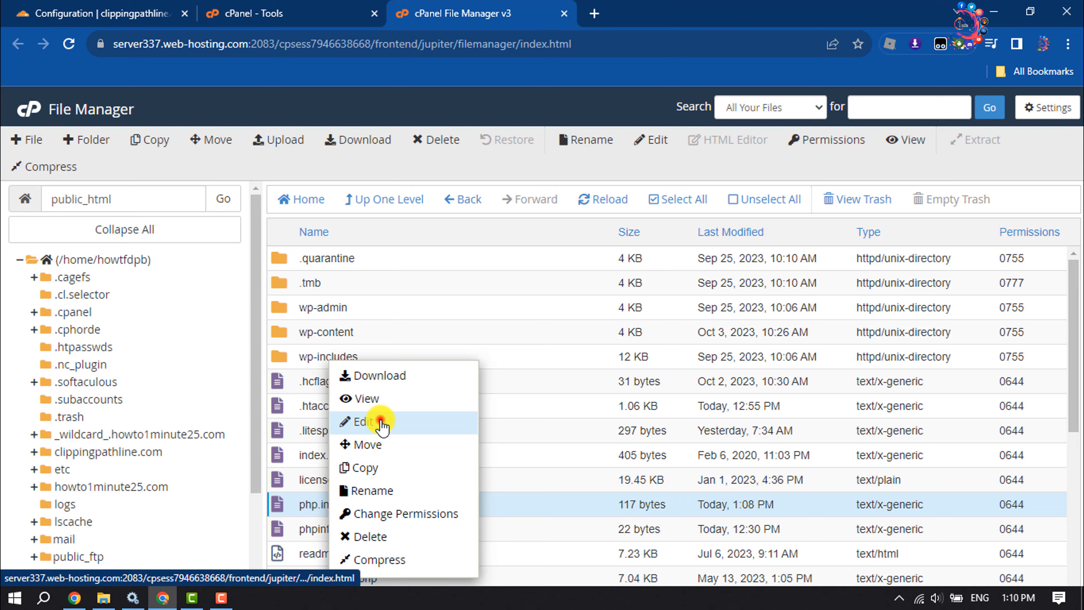
{"action": "left_click", "coordinate": [360, 422]}
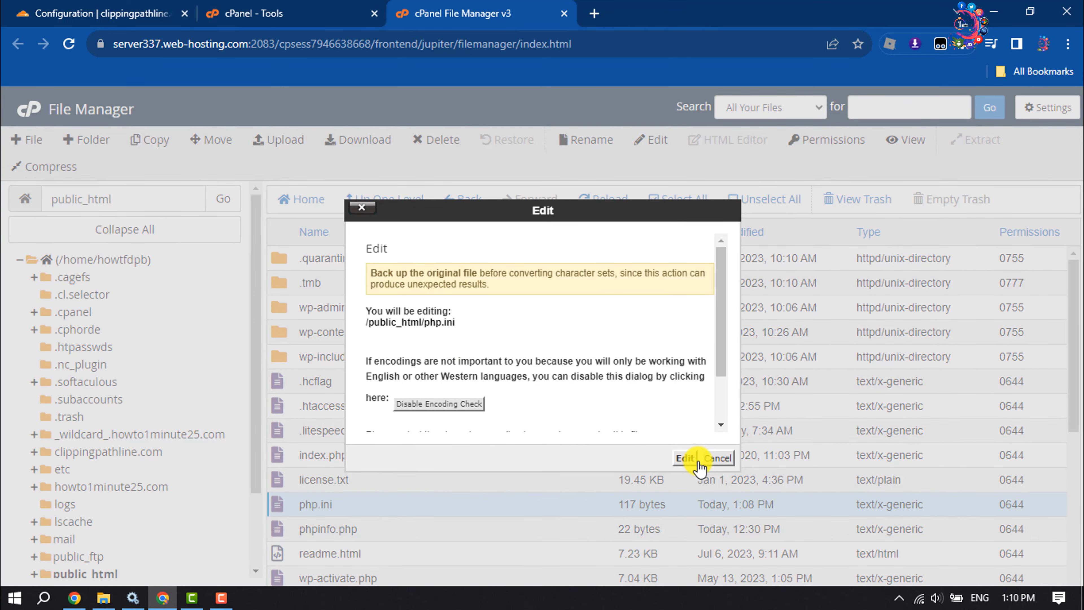
{"action": "left_click", "coordinate": [683, 458]}
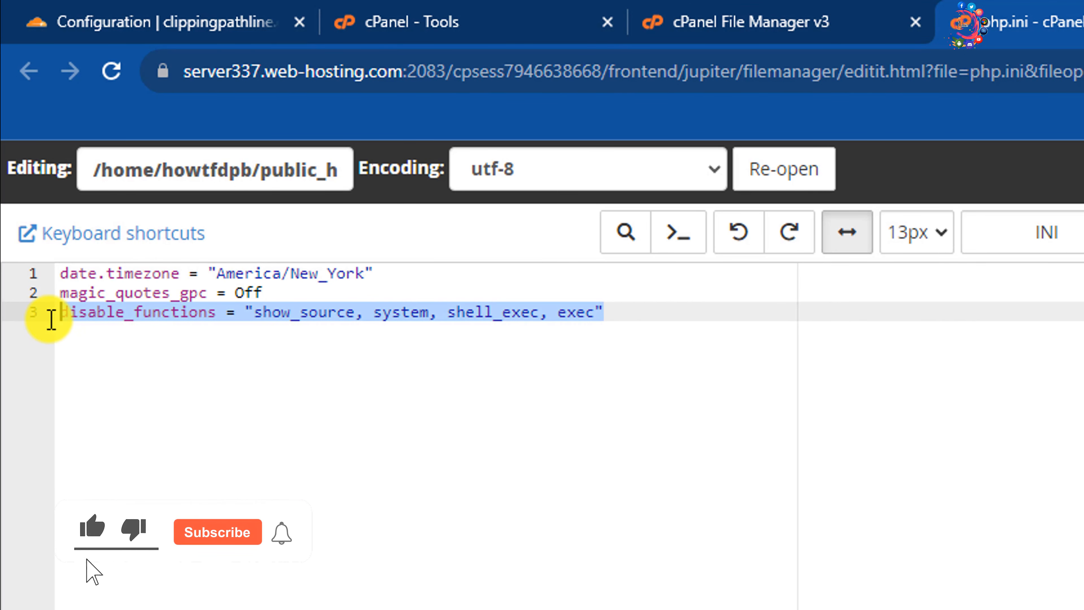
Place the cursor in the php.ini editing area once the editor loads
{"action": "left_click", "coordinate": [216, 532]}
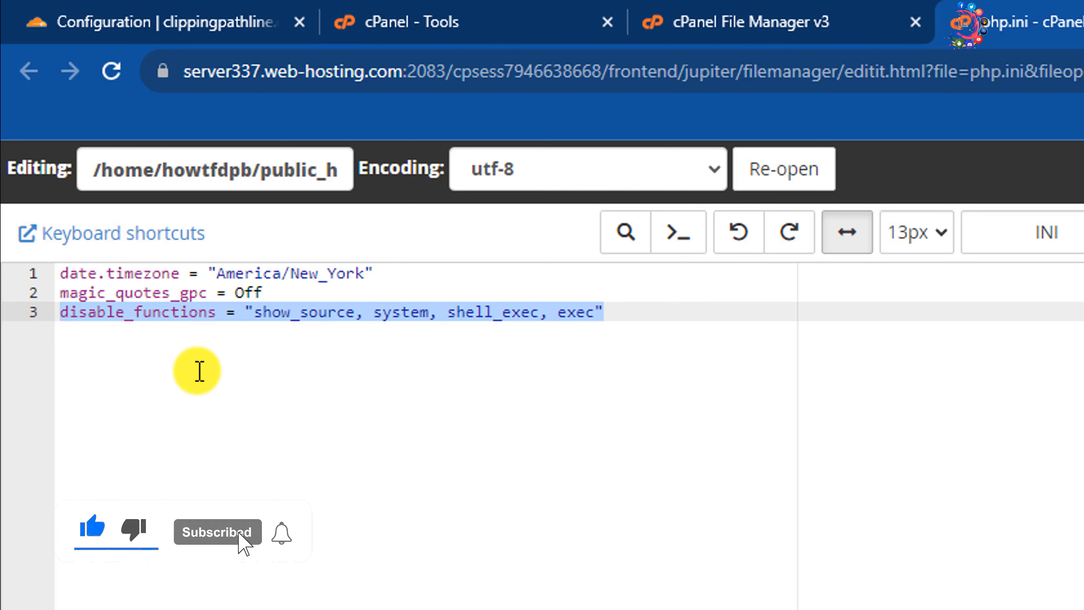